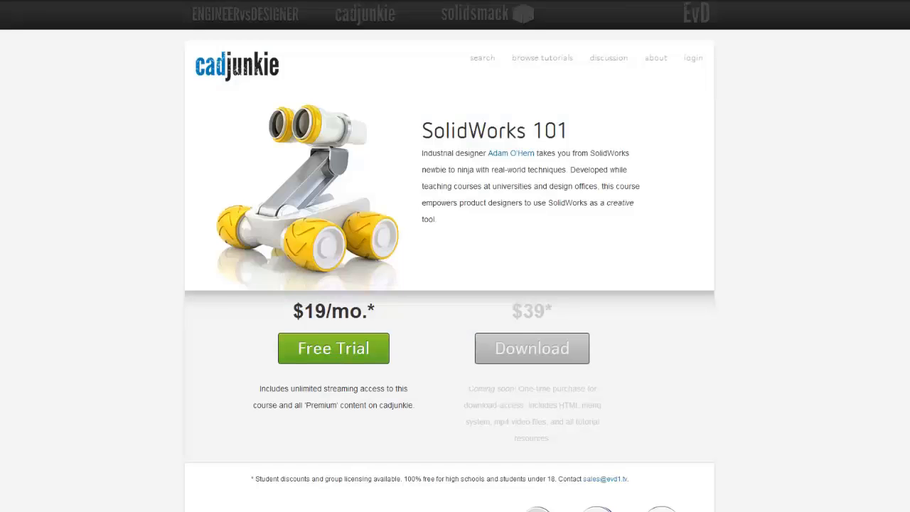
{"action": "mouse_move", "coordinate": [323, 354]}
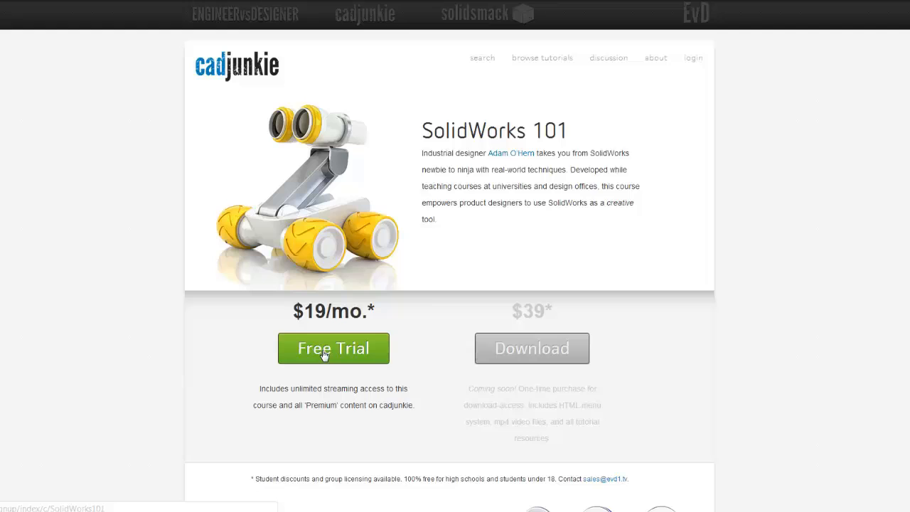
Browse the help resources, then create a new assembly document, Assem3
{"action": "left_click", "coordinate": [333, 349]}
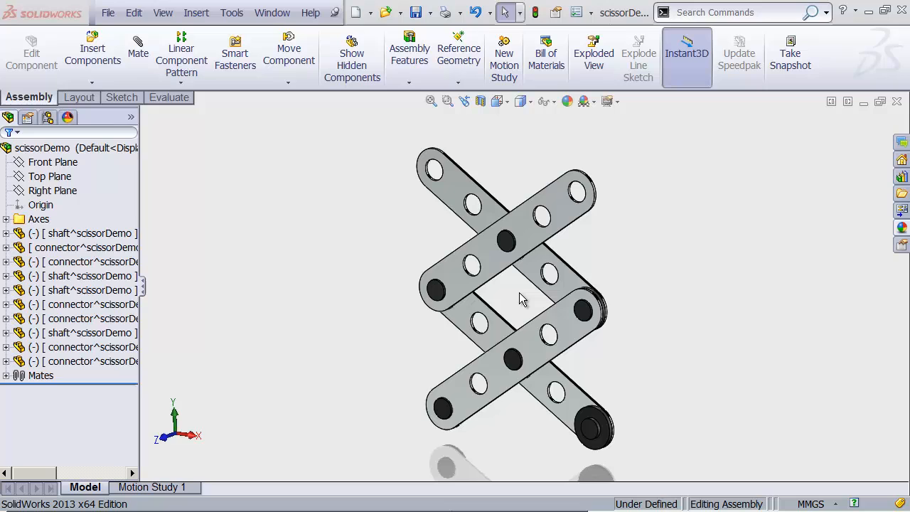
{"action": "mouse_move", "coordinate": [515, 295]}
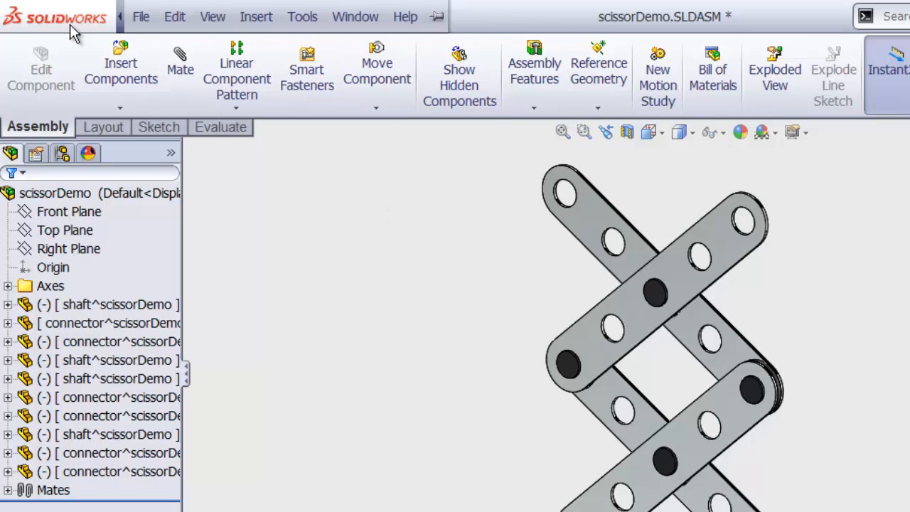
{"action": "mouse_move", "coordinate": [84, 22]}
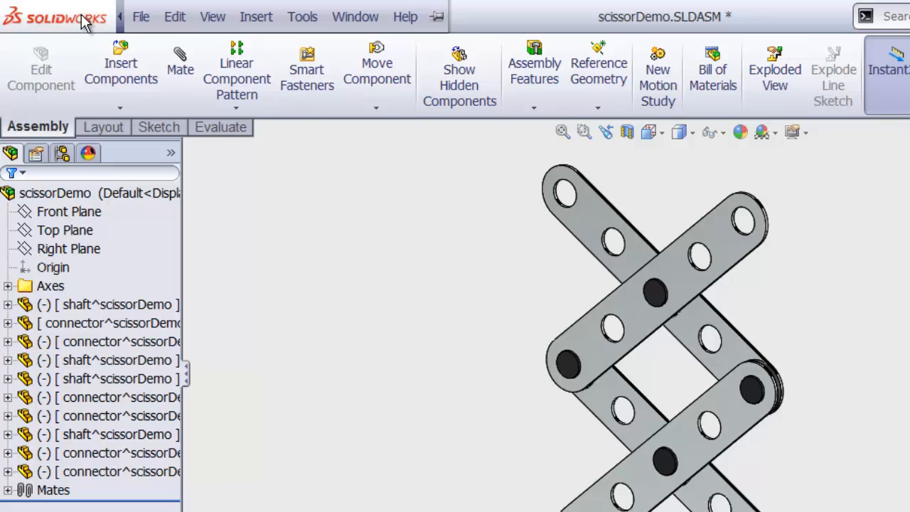
{"action": "mouse_move", "coordinate": [85, 25]}
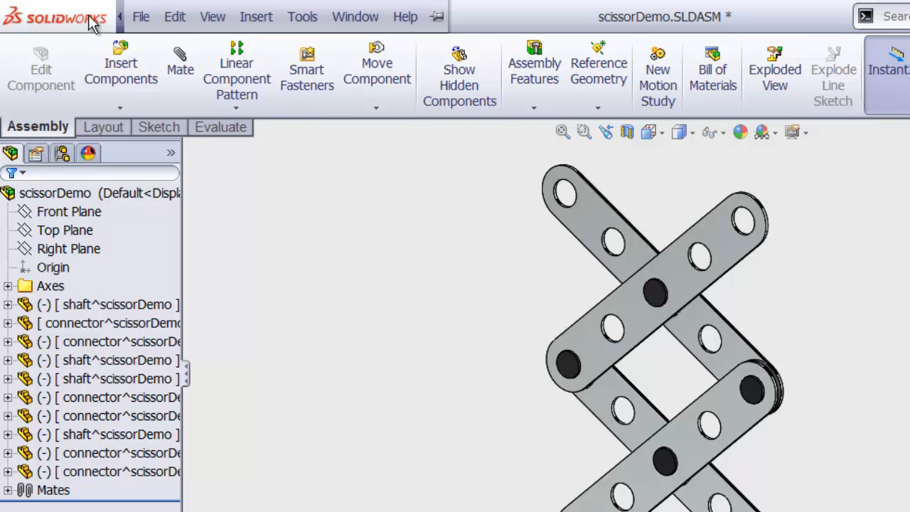
{"action": "left_click", "coordinate": [404, 16]}
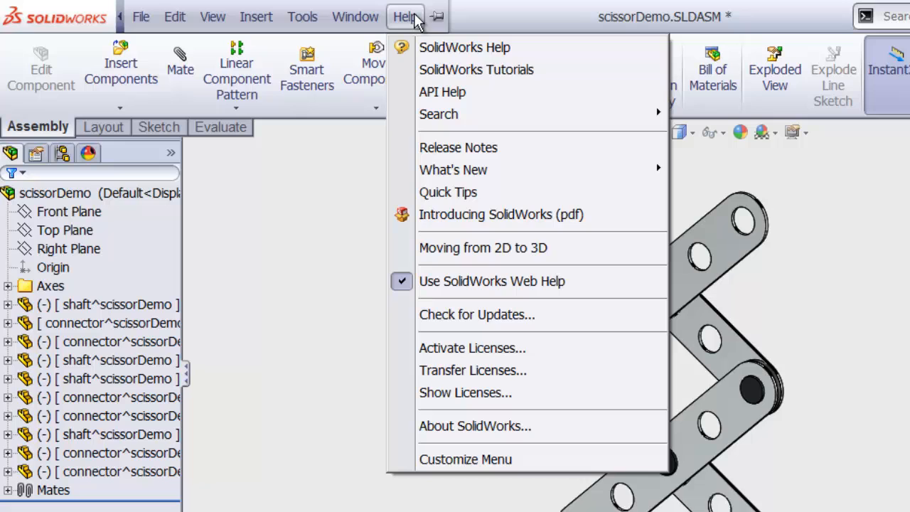
{"action": "mouse_move", "coordinate": [436, 21]}
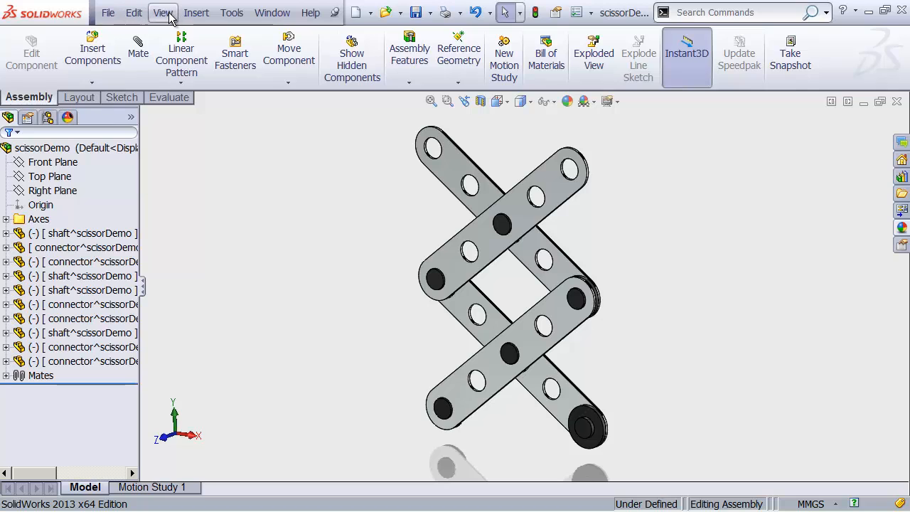
{"action": "left_click", "coordinate": [108, 12]}
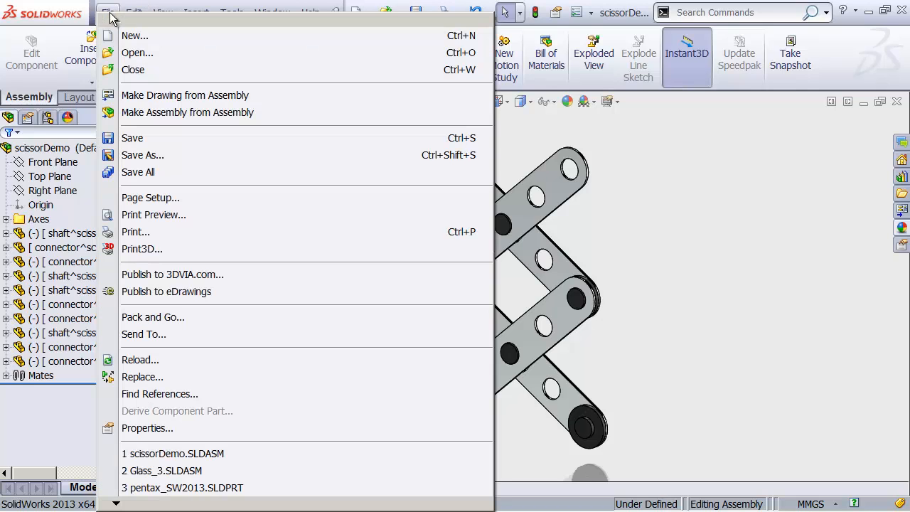
{"action": "left_click", "coordinate": [135, 36]}
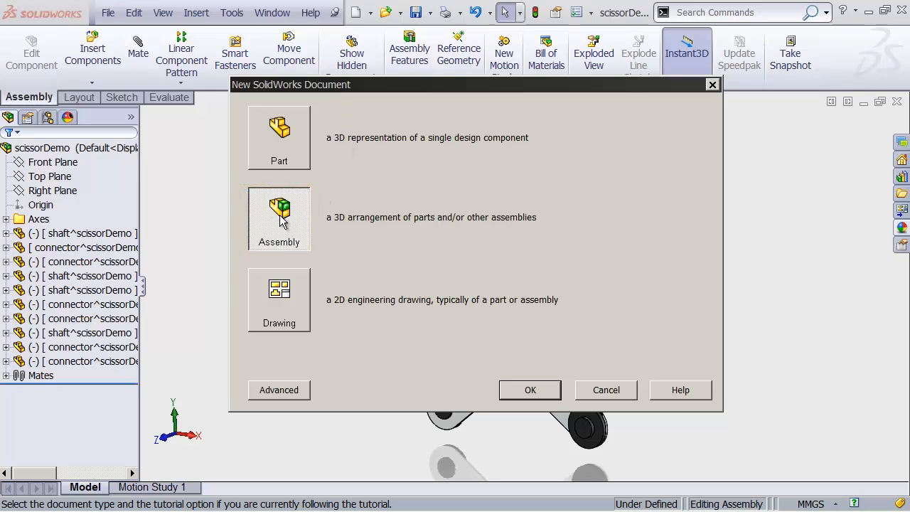
{"action": "left_click", "coordinate": [530, 389]}
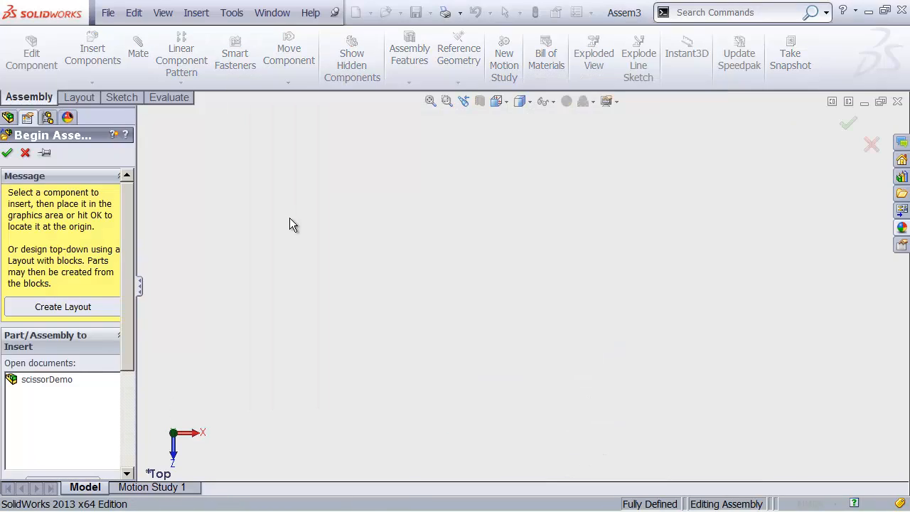
{"action": "mouse_move", "coordinate": [288, 222]}
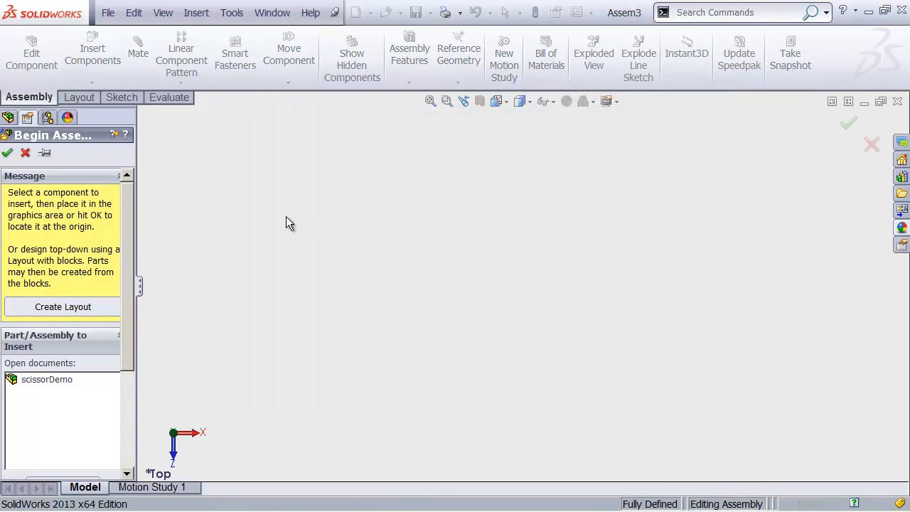
{"action": "mouse_move", "coordinate": [294, 226]}
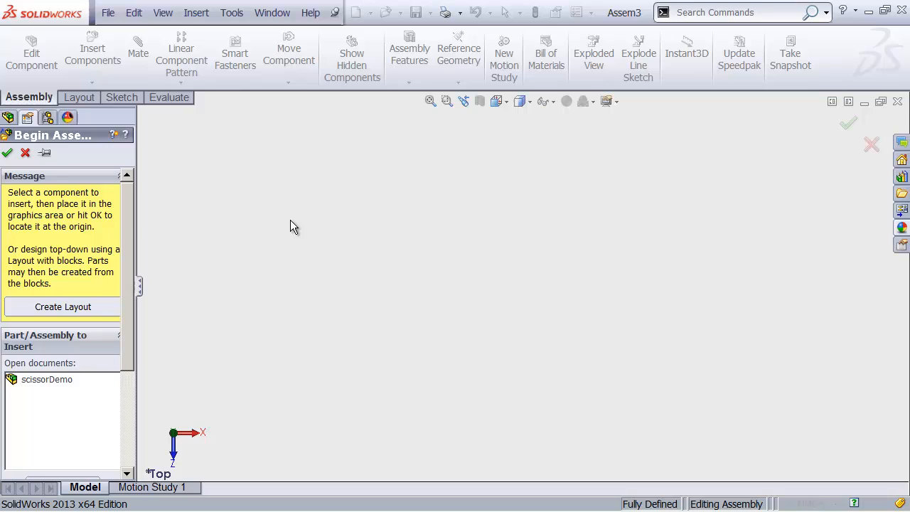
{"action": "mouse_move", "coordinate": [297, 223]}
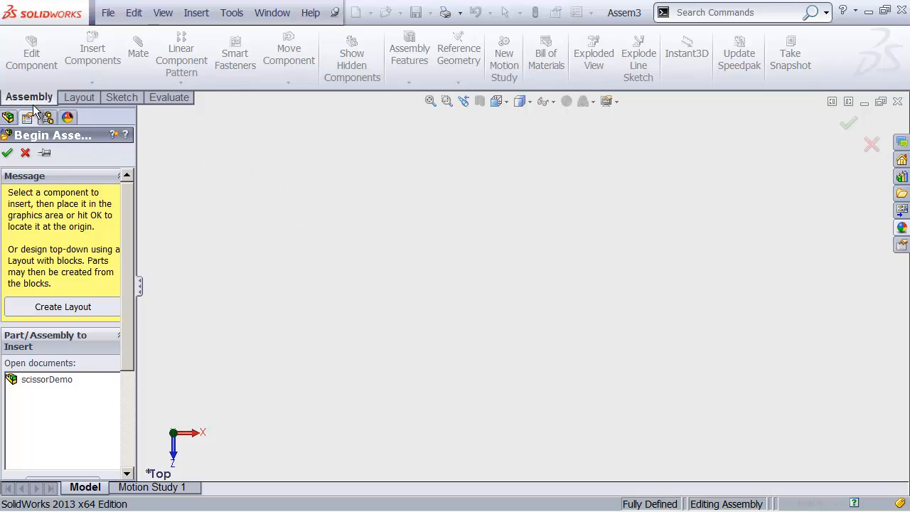
{"action": "mouse_move", "coordinate": [259, 247]}
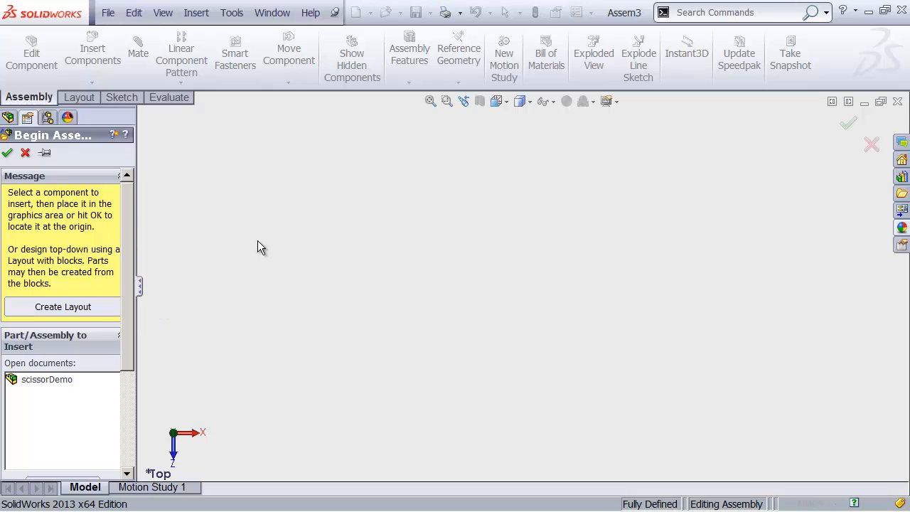
{"action": "mouse_move", "coordinate": [250, 243]}
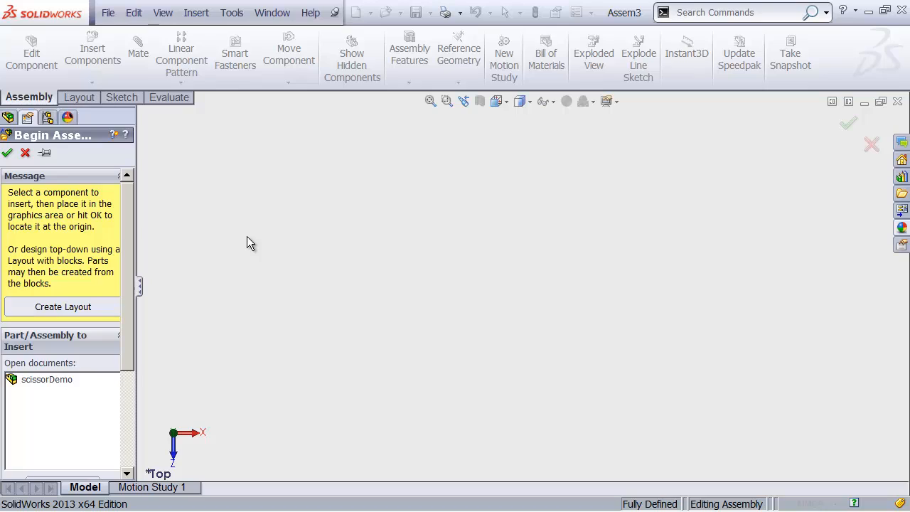
{"action": "mouse_move", "coordinate": [264, 215]}
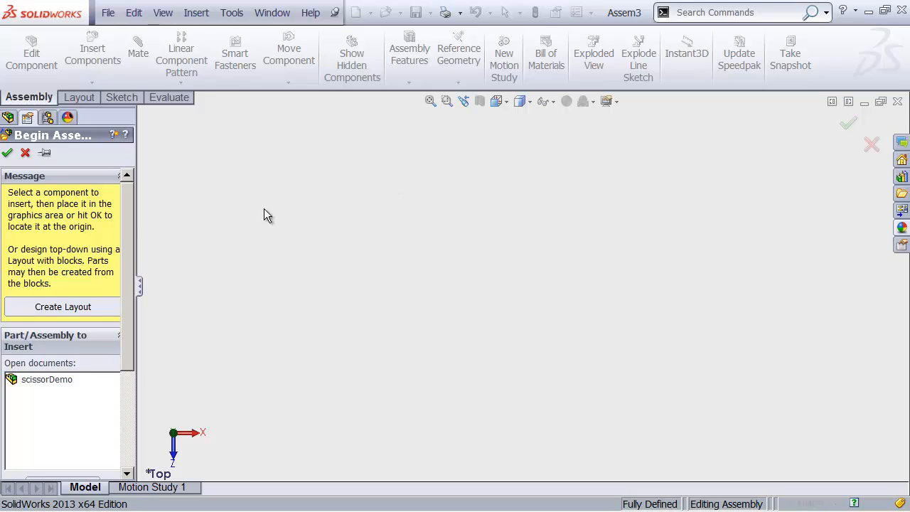
{"action": "mouse_move", "coordinate": [75, 182]}
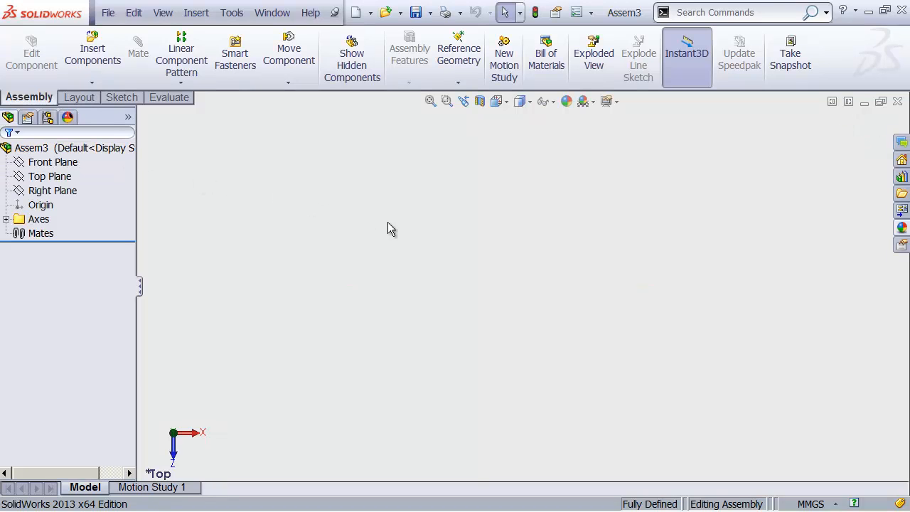
{"action": "mouse_move", "coordinate": [476, 283]}
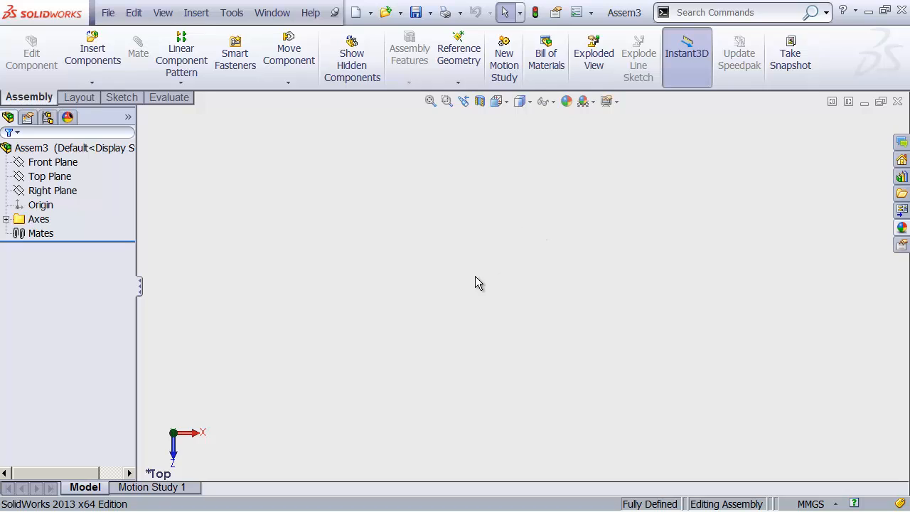
{"action": "mouse_move", "coordinate": [460, 292]}
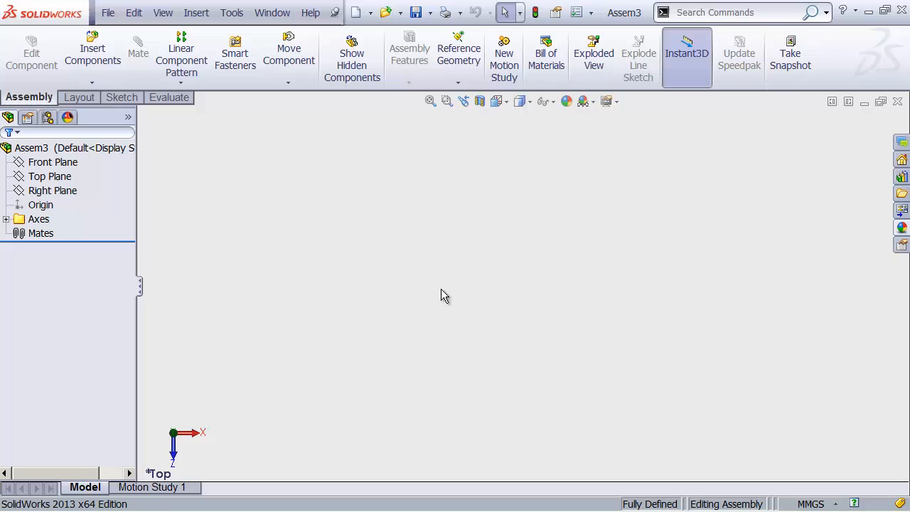
{"action": "mouse_move", "coordinate": [419, 297]}
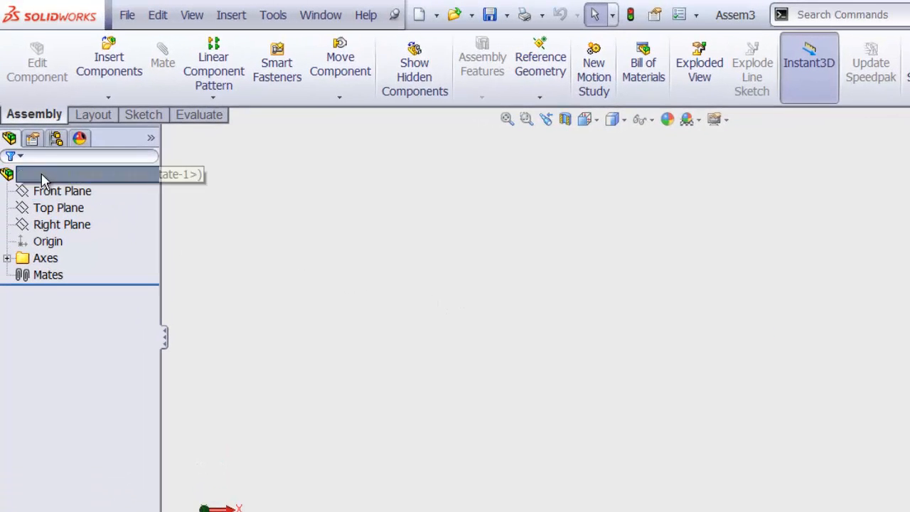
Select the empty Assem3 root in the FeatureManager tree
{"action": "left_click", "coordinate": [86, 174]}
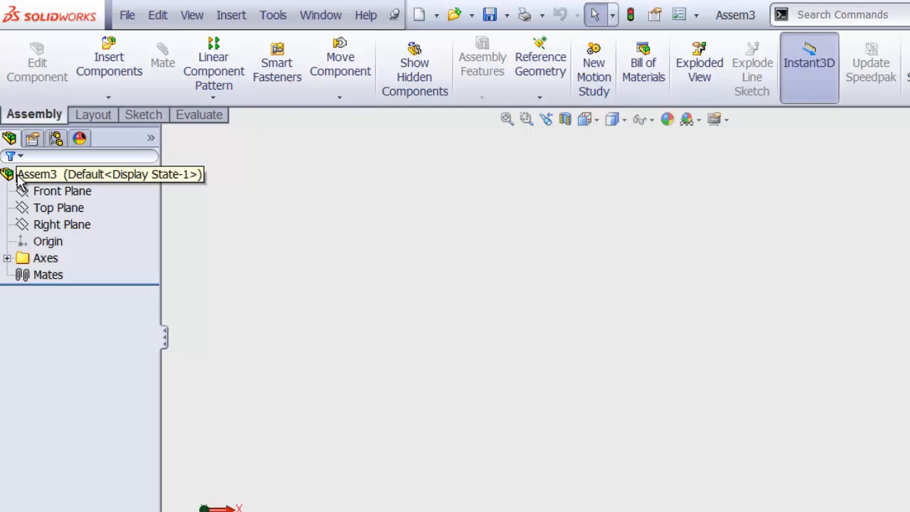
{"action": "mouse_move", "coordinate": [23, 183]}
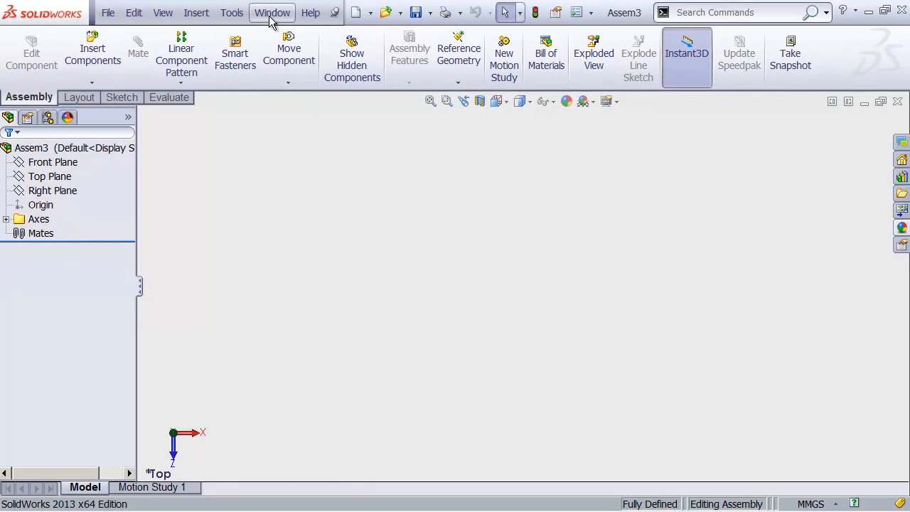
{"action": "left_click", "coordinate": [272, 12]}
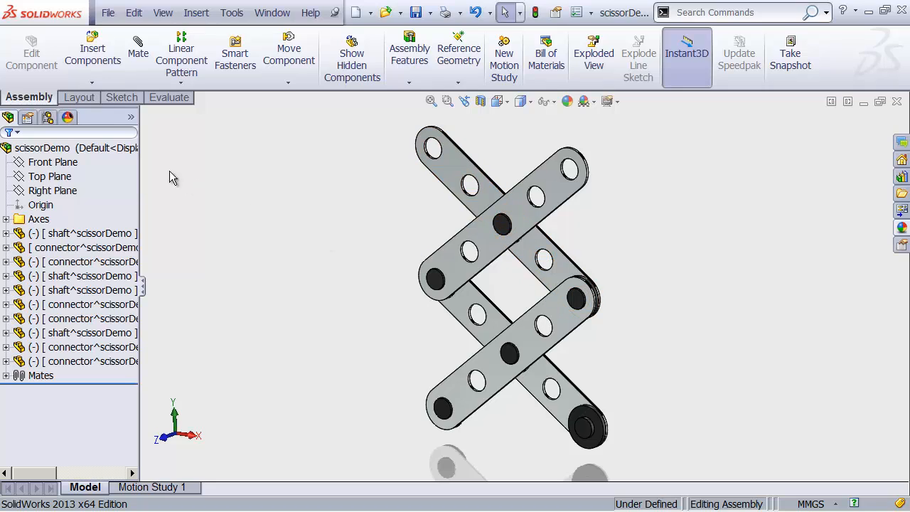
{"action": "left_click", "coordinate": [41, 148]}
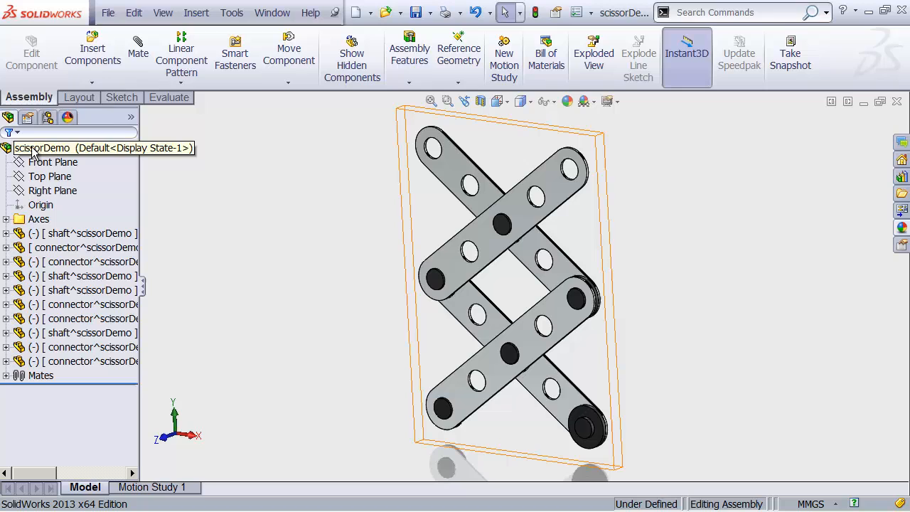
{"action": "left_click", "coordinate": [53, 190]}
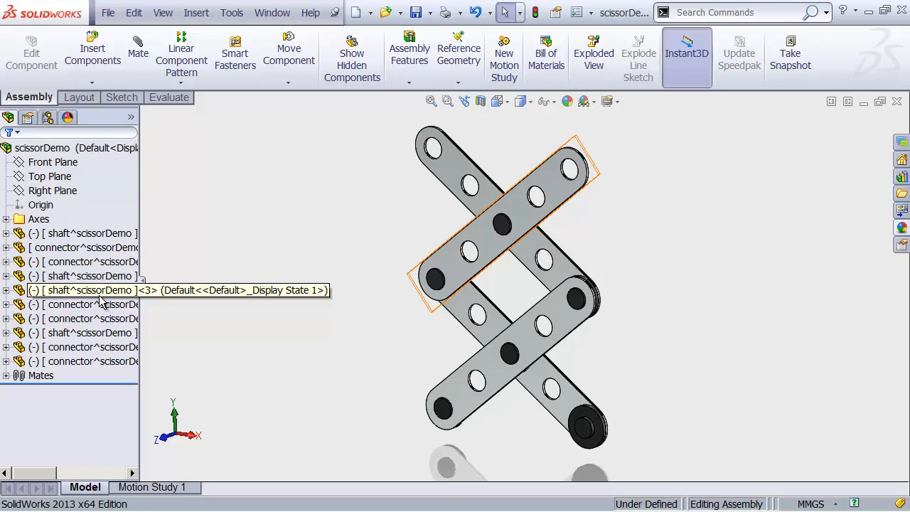
{"action": "left_click", "coordinate": [91, 290]}
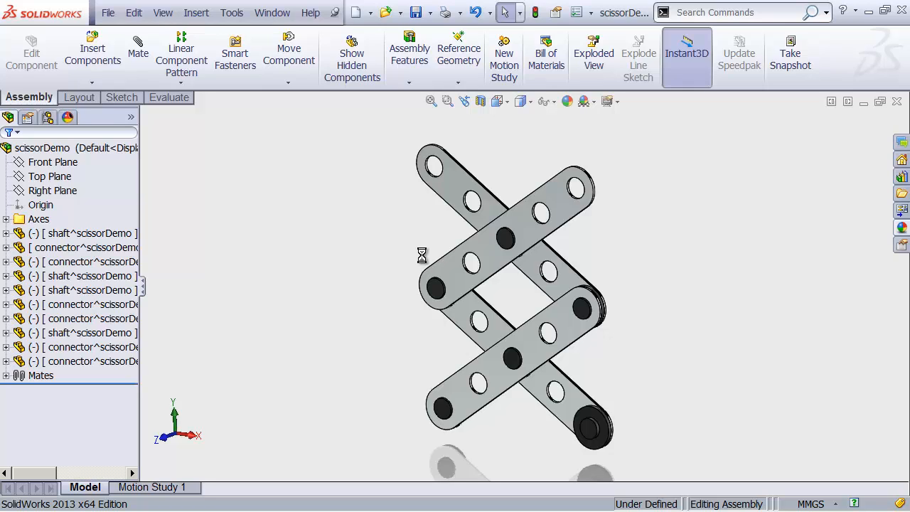
{"action": "mouse_move", "coordinate": [423, 260]}
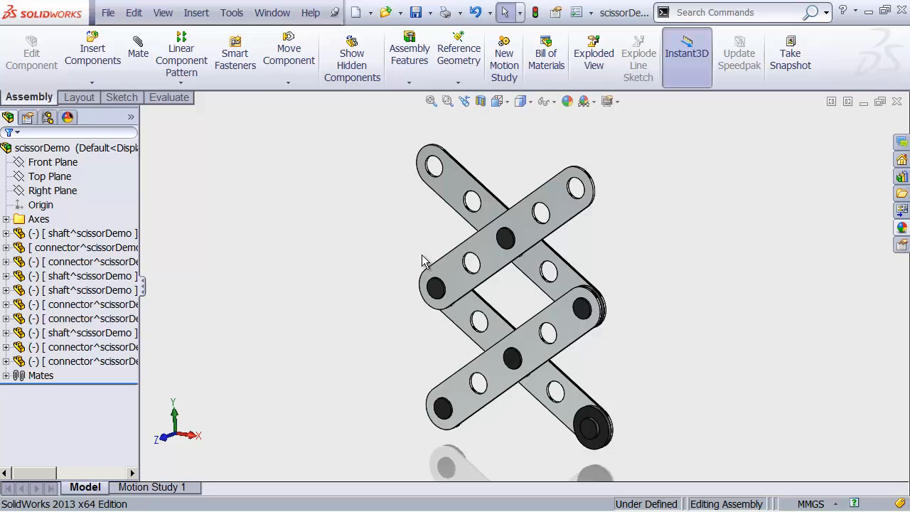
{"action": "left_click", "coordinate": [271, 12]}
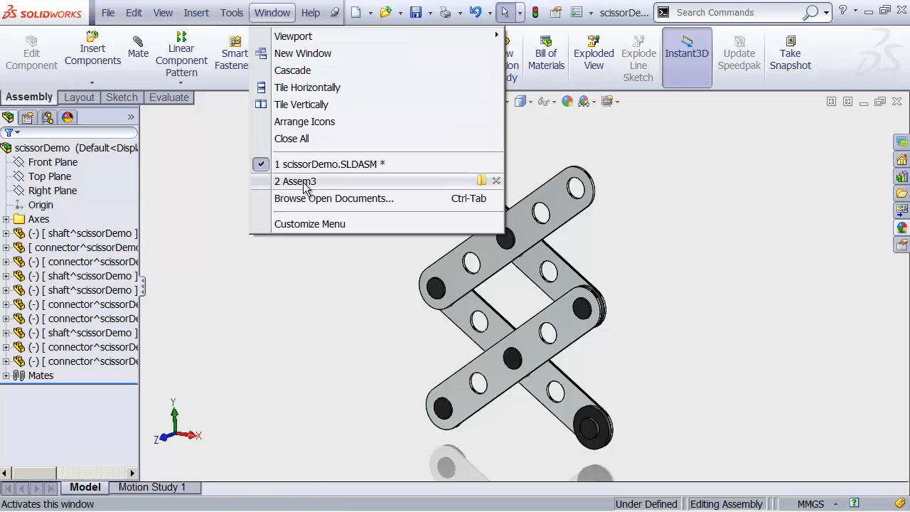
{"action": "left_click", "coordinate": [295, 181]}
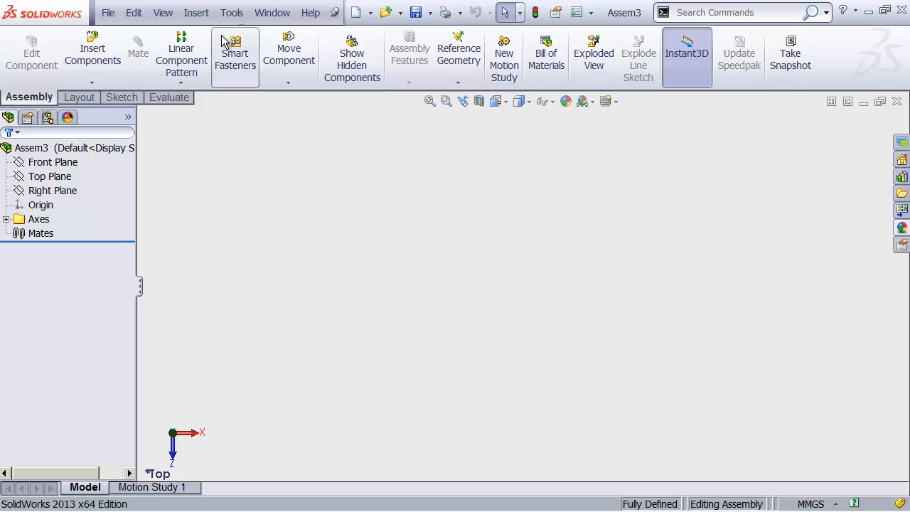
Show Assem3's Document Properties units page, set to MMGS millimetres
{"action": "left_click", "coordinate": [231, 12]}
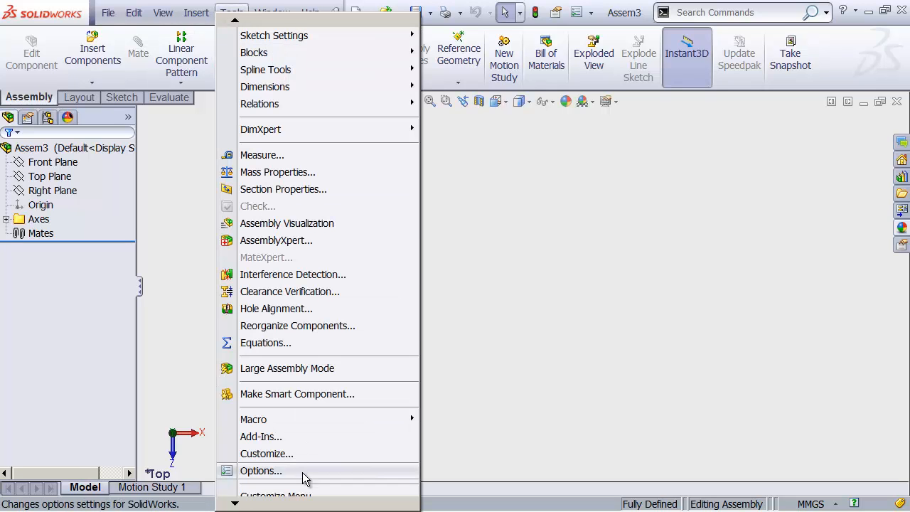
{"action": "left_click", "coordinate": [260, 471]}
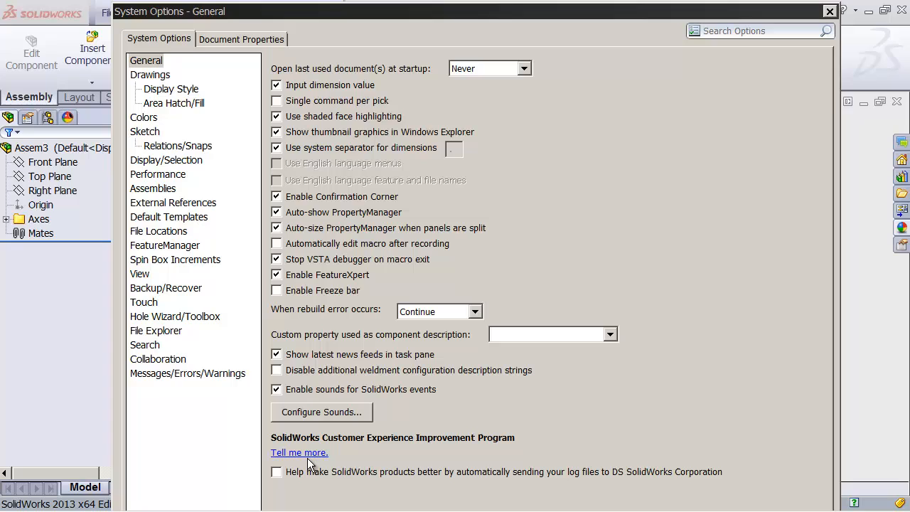
{"action": "left_click", "coordinate": [241, 38]}
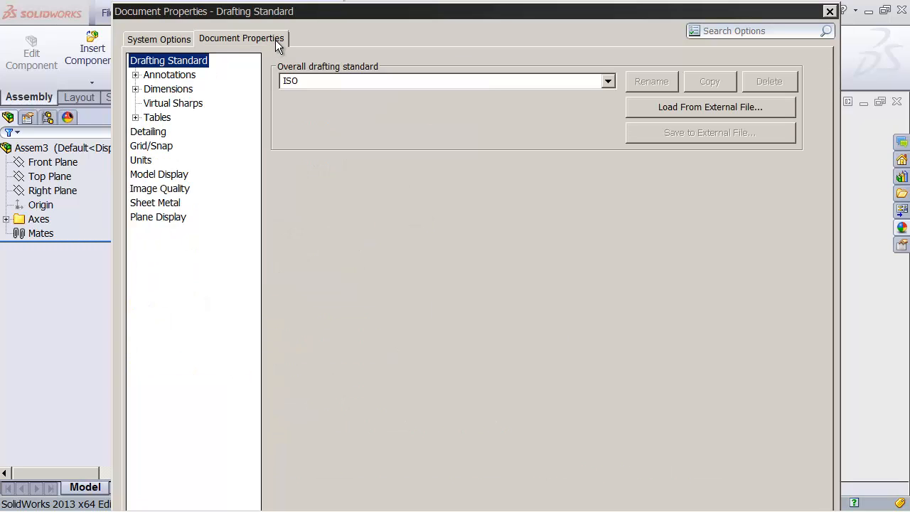
{"action": "left_click", "coordinate": [141, 160]}
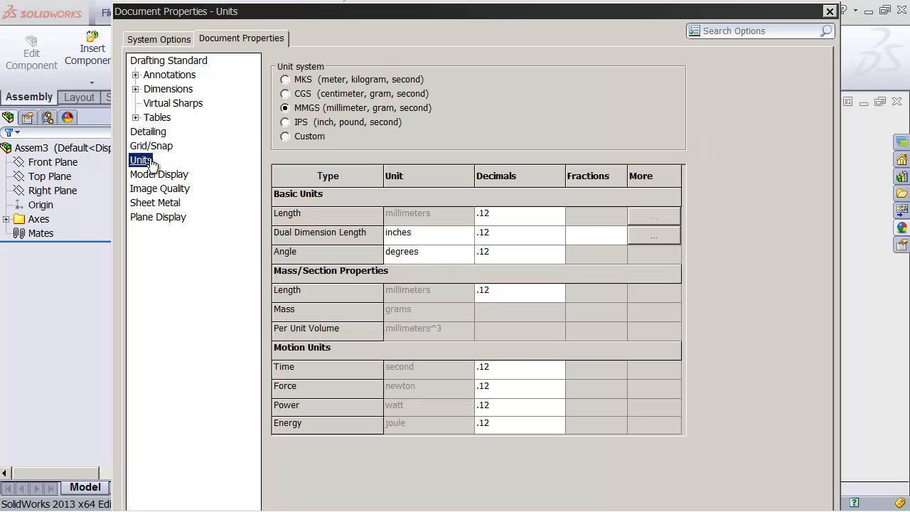
{"action": "mouse_move", "coordinate": [327, 110]}
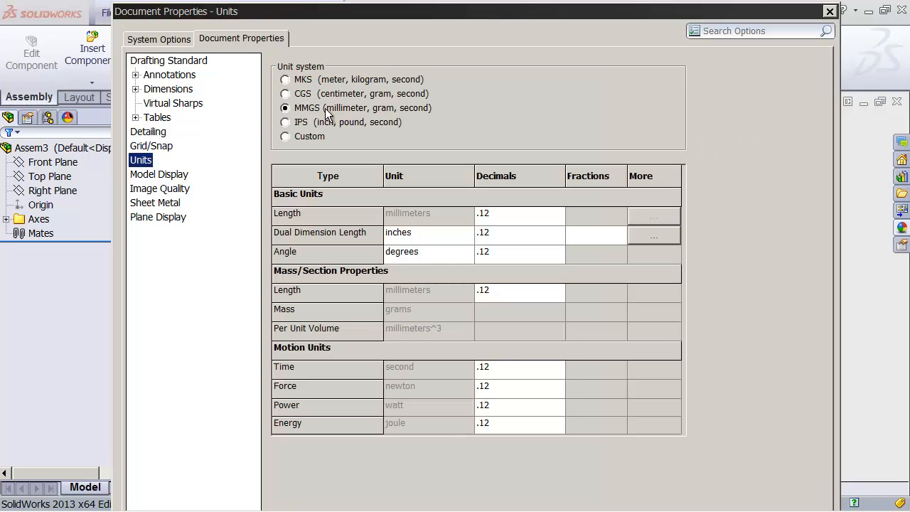
{"action": "mouse_move", "coordinate": [384, 111]}
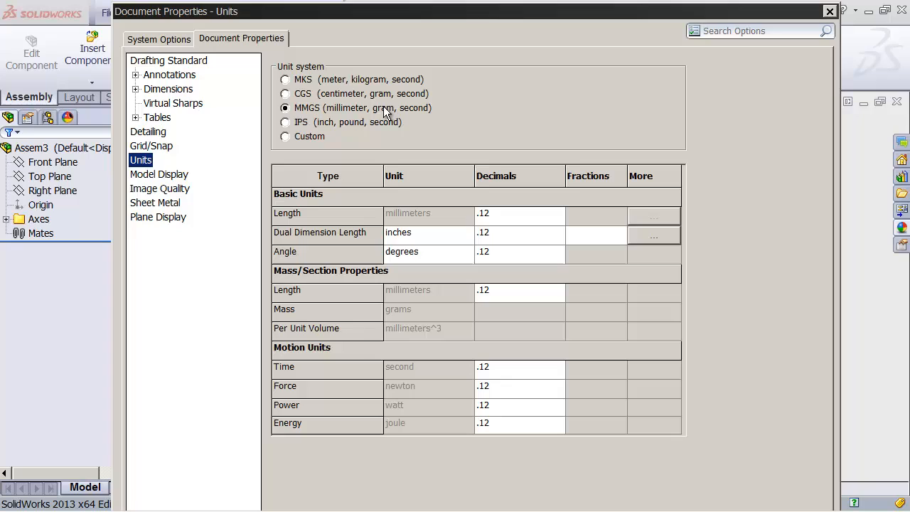
{"action": "mouse_move", "coordinate": [396, 117]}
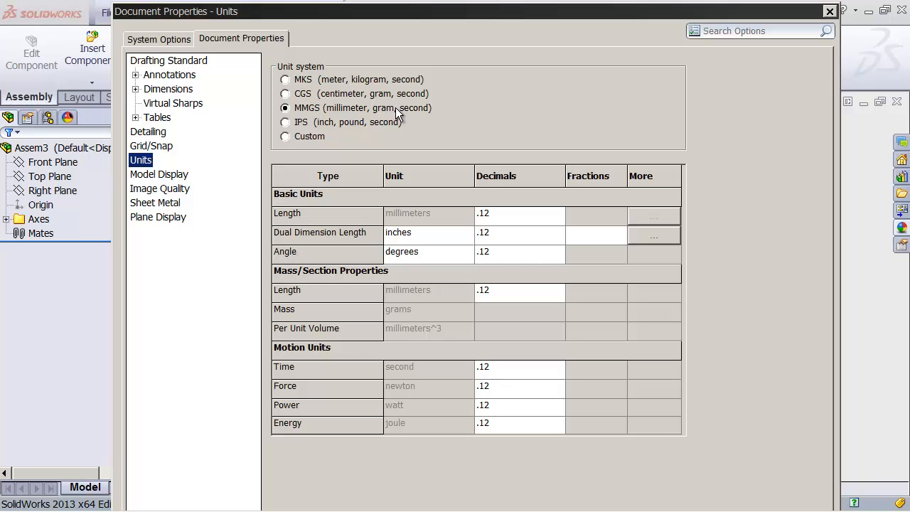
{"action": "mouse_move", "coordinate": [393, 115]}
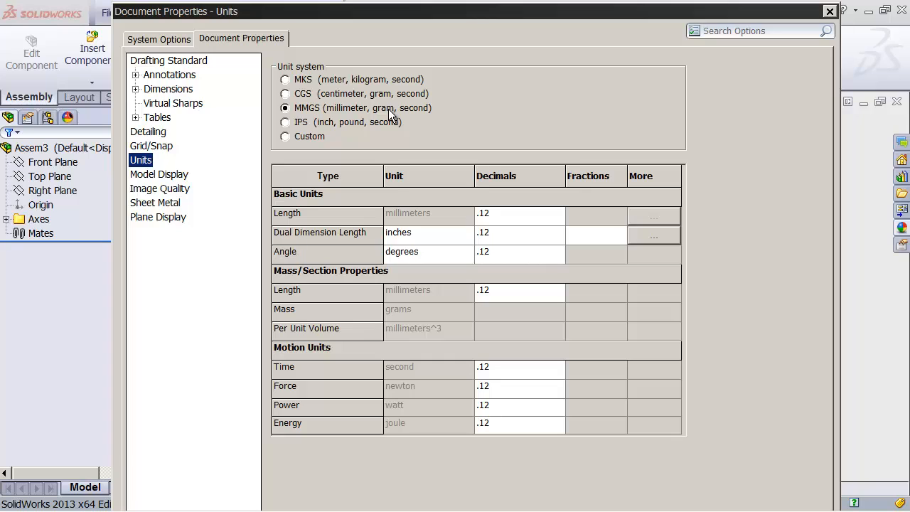
{"action": "mouse_move", "coordinate": [622, 306]}
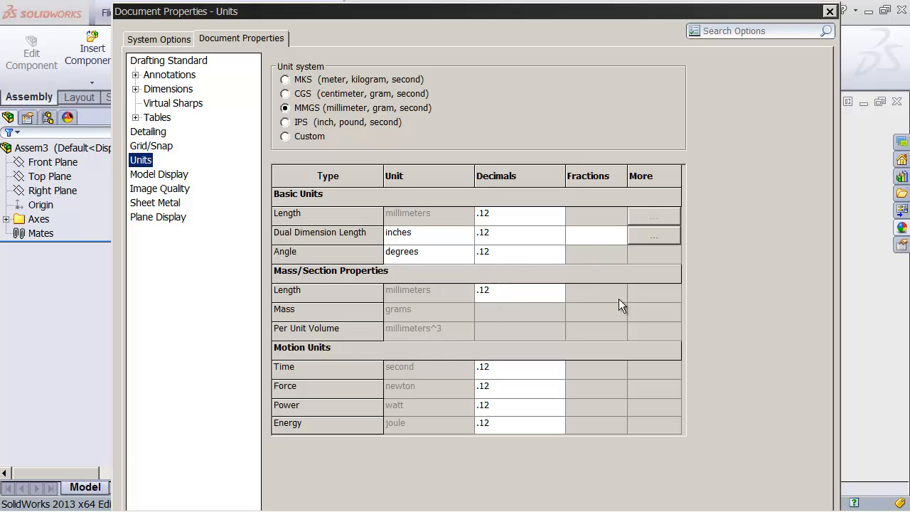
{"action": "mouse_move", "coordinate": [739, 90]}
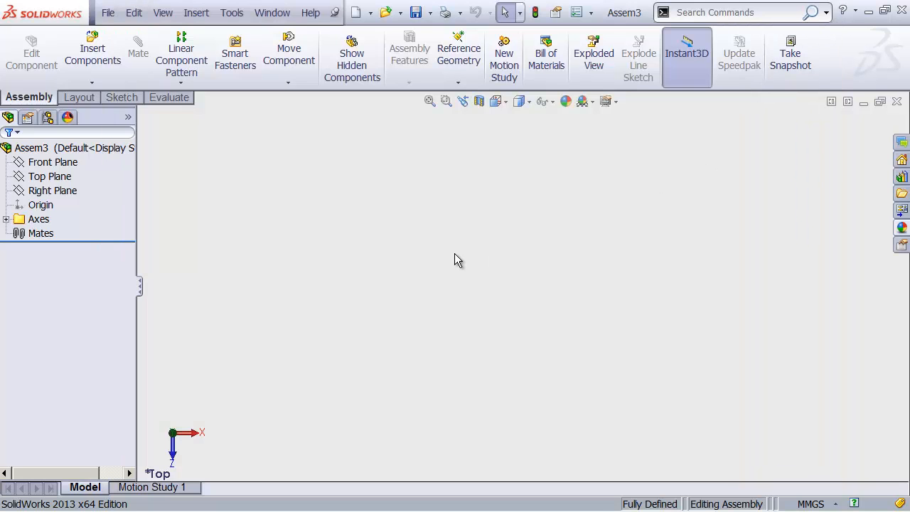
{"action": "mouse_move", "coordinate": [297, 215]}
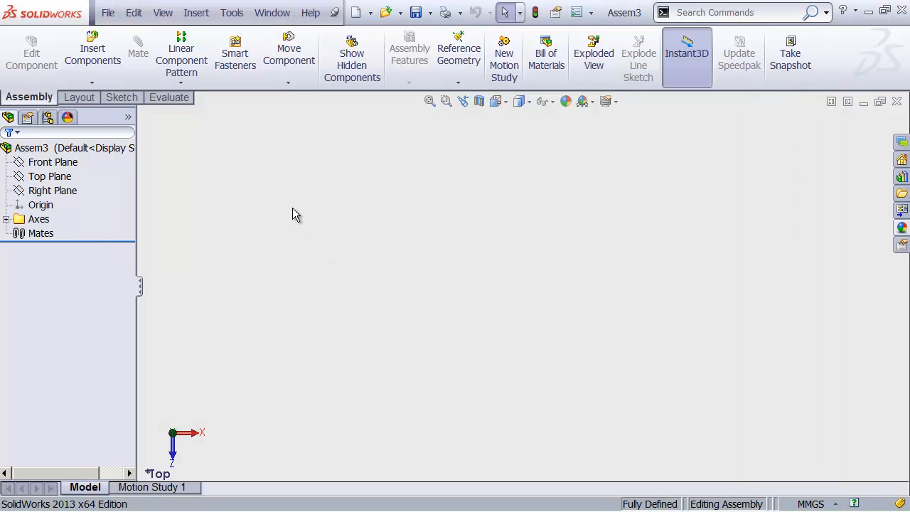
{"action": "mouse_move", "coordinate": [288, 149]}
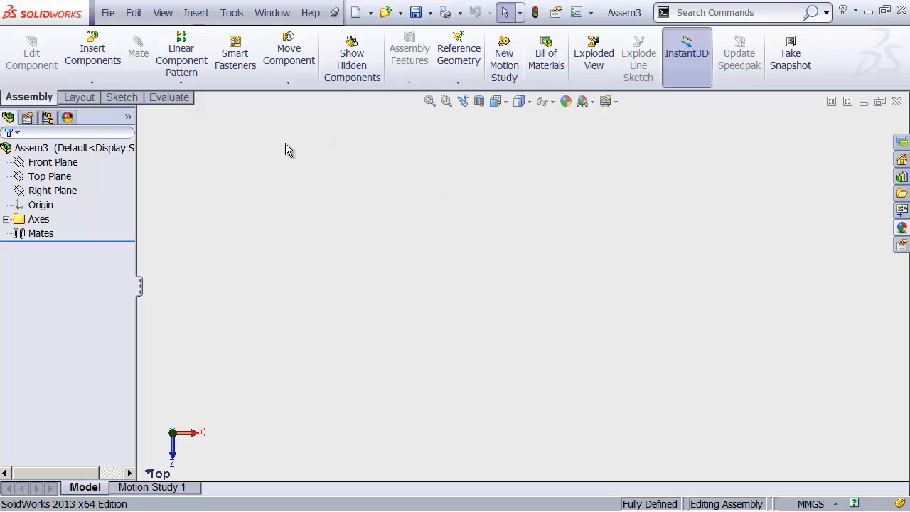
{"action": "mouse_move", "coordinate": [279, 199]}
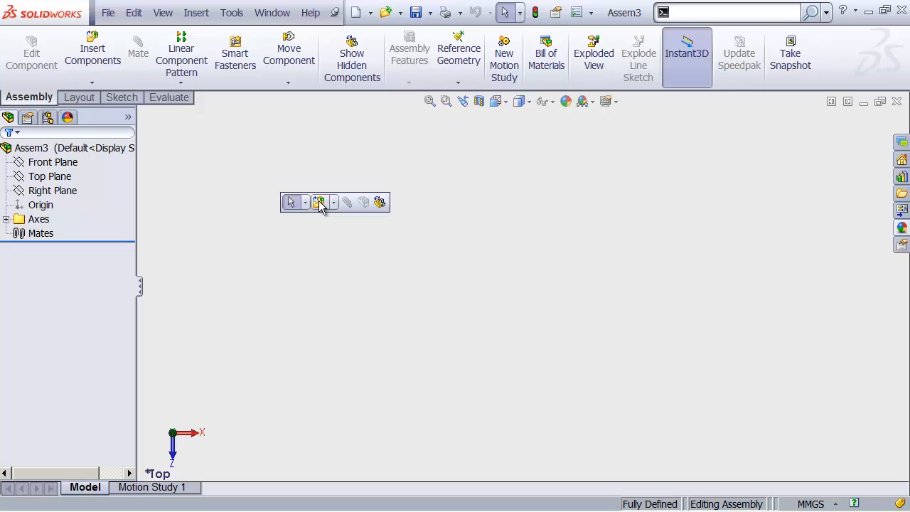
Insert a new virtual part, Part2, into Assem3 via Insert Components
{"action": "left_click", "coordinate": [333, 202]}
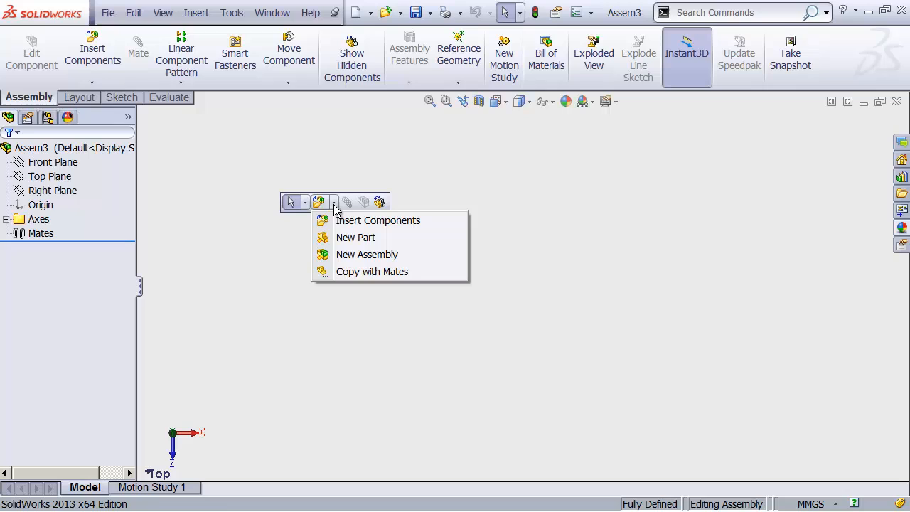
{"action": "mouse_move", "coordinate": [356, 238]}
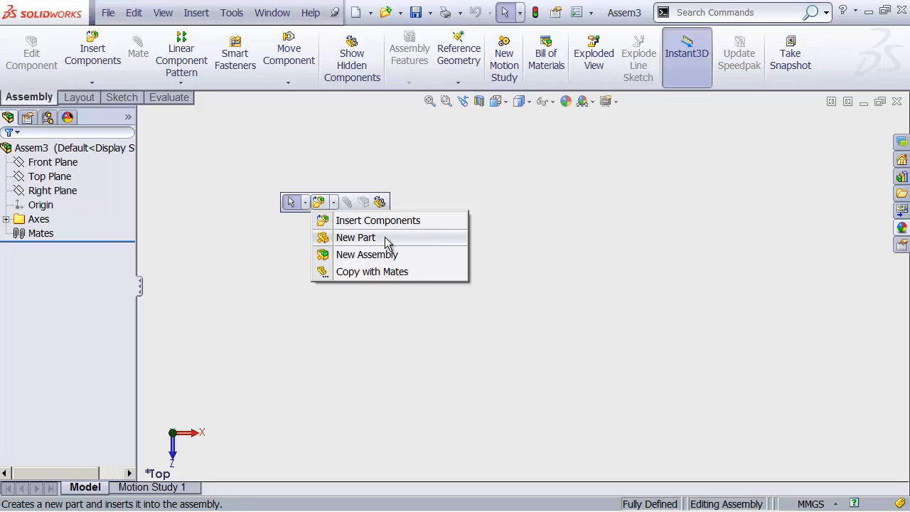
{"action": "left_click", "coordinate": [356, 237]}
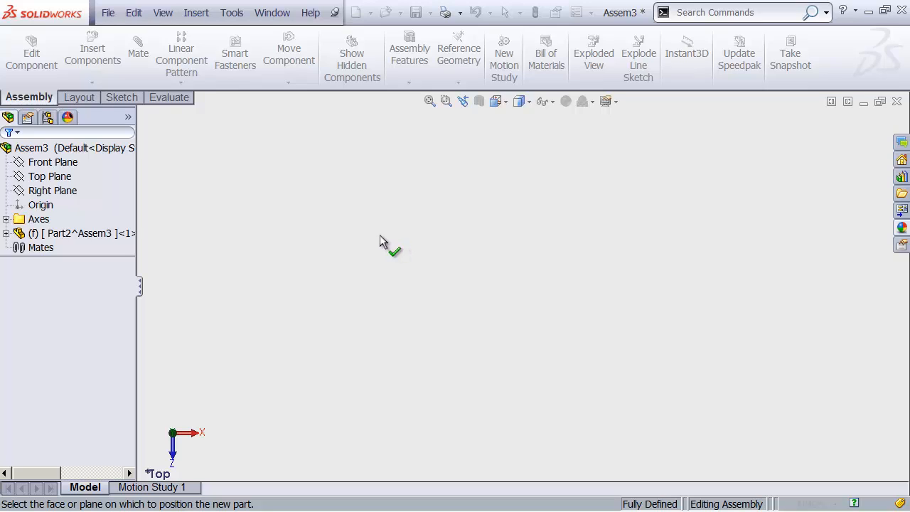
{"action": "mouse_move", "coordinate": [286, 378]}
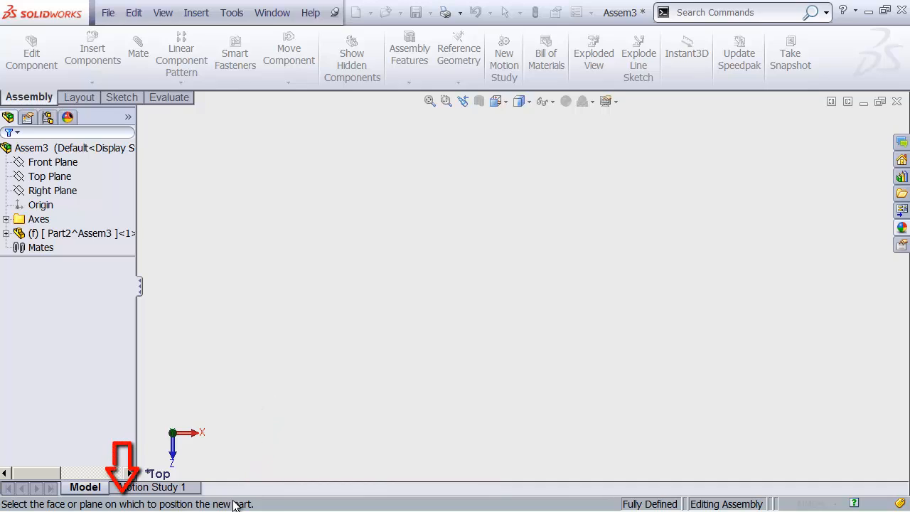
{"action": "mouse_move", "coordinate": [264, 506]}
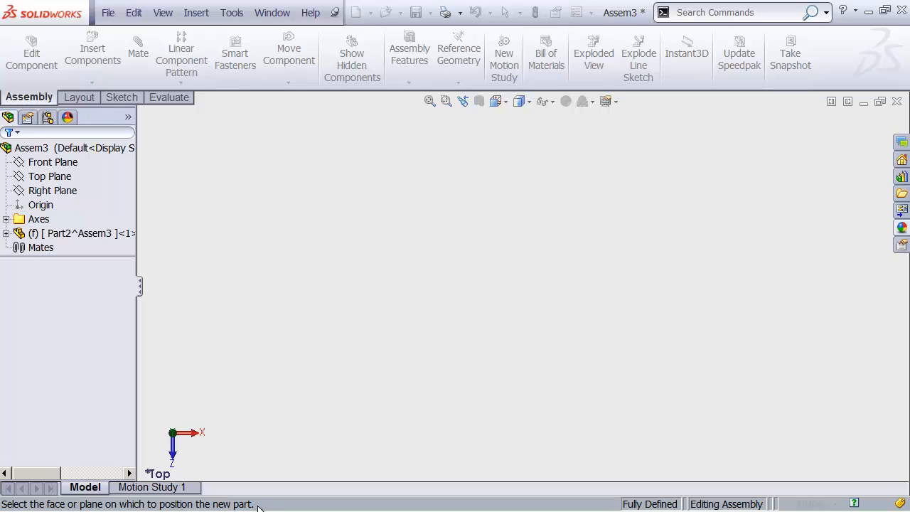
{"action": "mouse_move", "coordinate": [267, 469]}
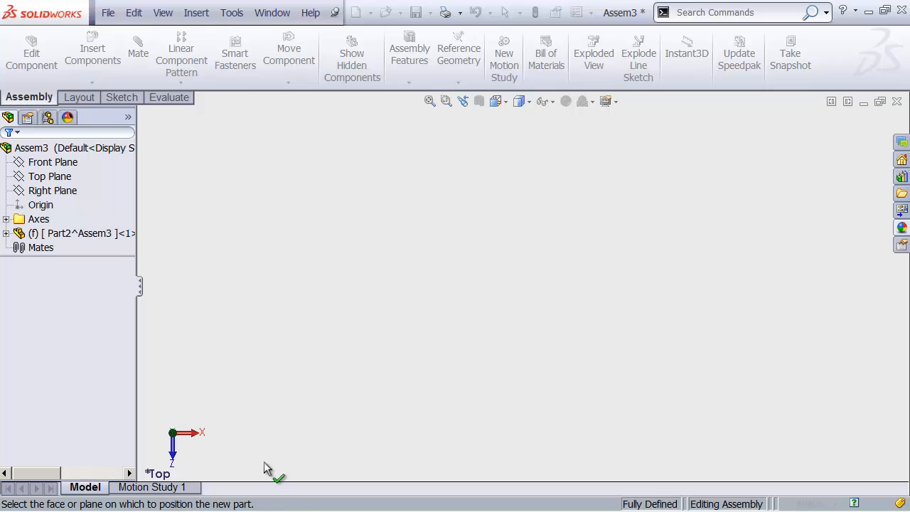
Place the new part on Front Plane and rename it 'plank'
{"action": "left_click", "coordinate": [52, 161]}
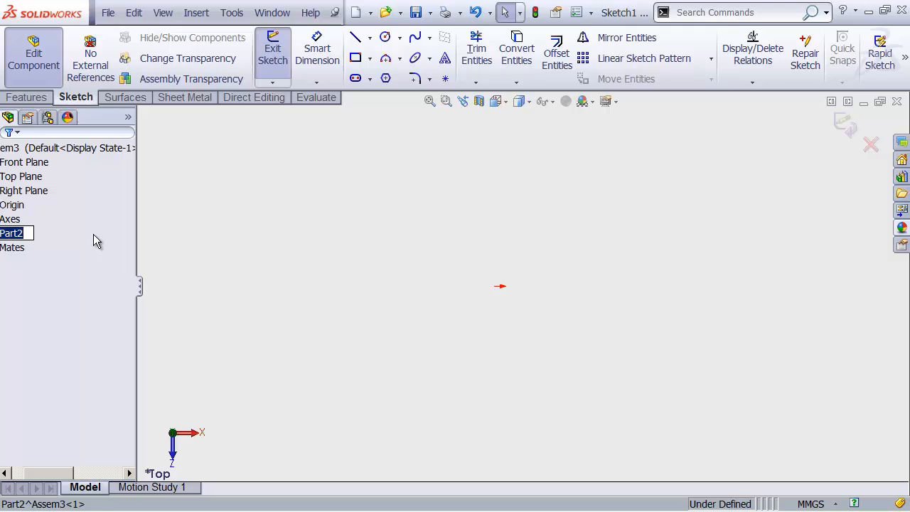
{"action": "type", "text": "plank^Assem3 ]<1> (D"}
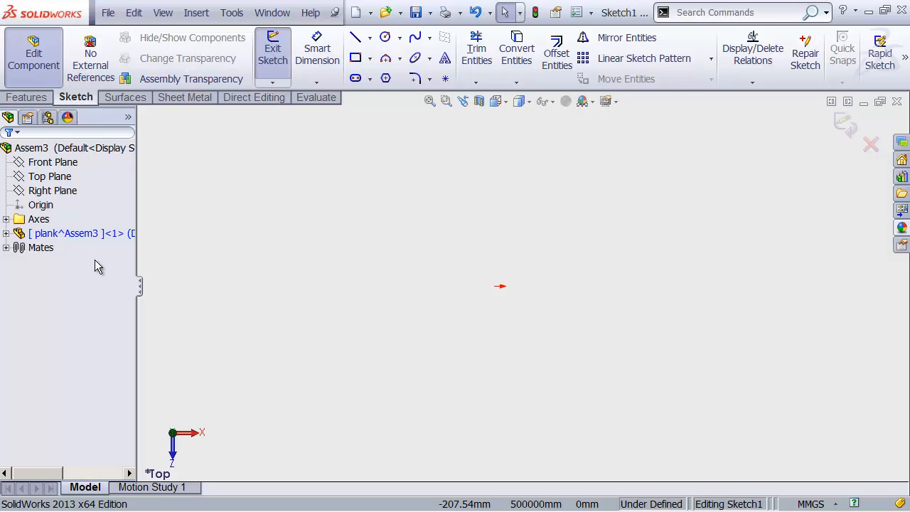
{"action": "mouse_move", "coordinate": [178, 276]}
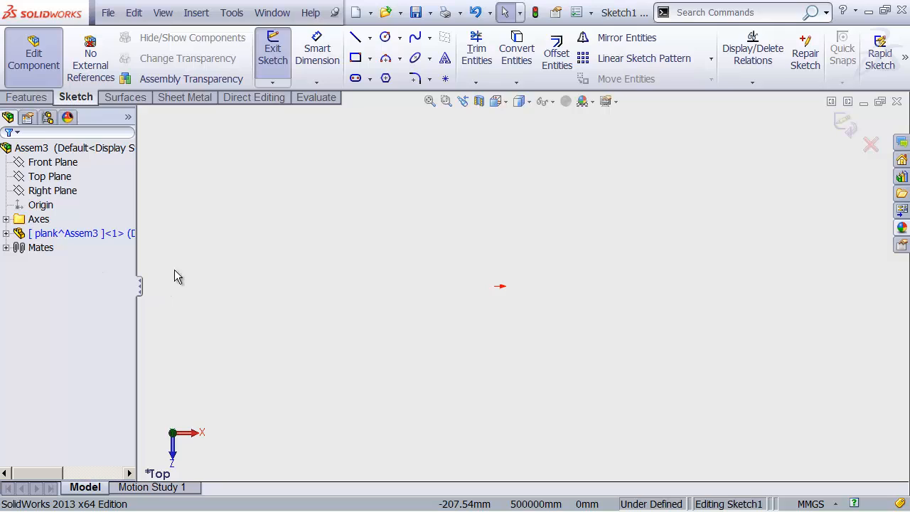
{"action": "mouse_move", "coordinate": [463, 117]}
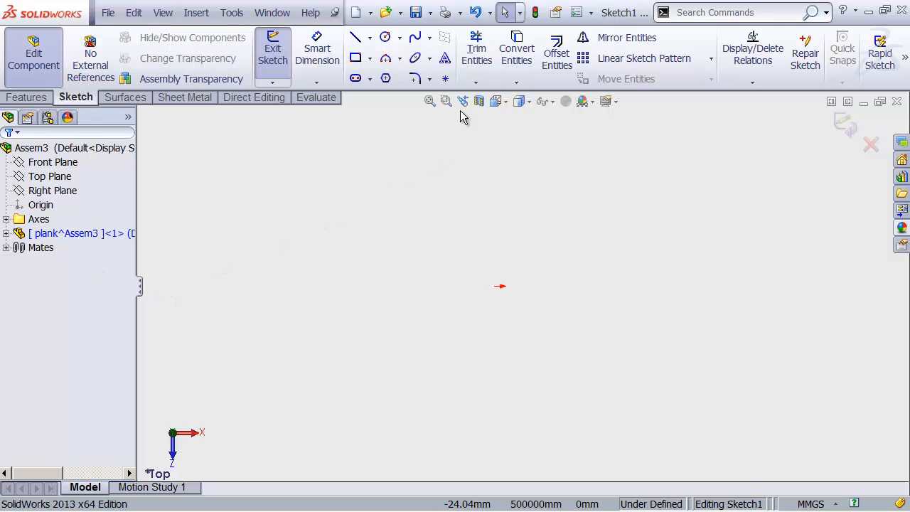
{"action": "mouse_move", "coordinate": [468, 140]}
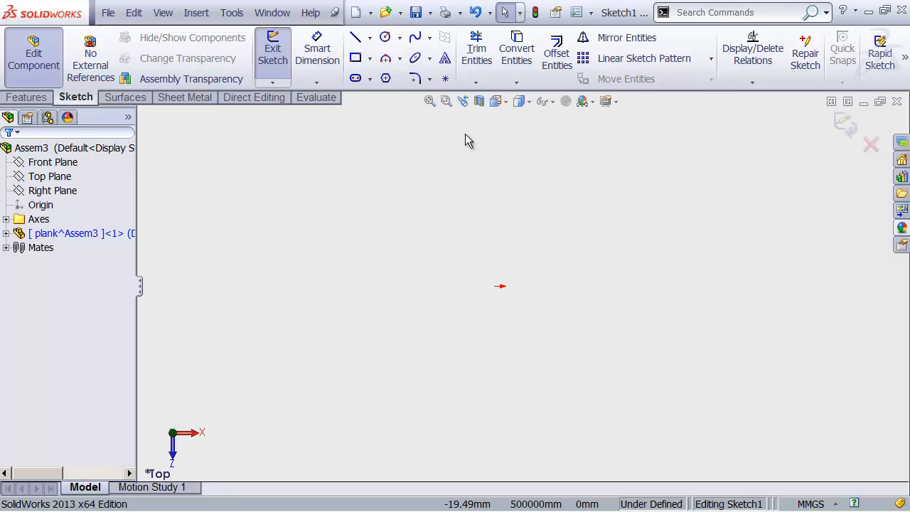
{"action": "mouse_move", "coordinate": [812, 169]}
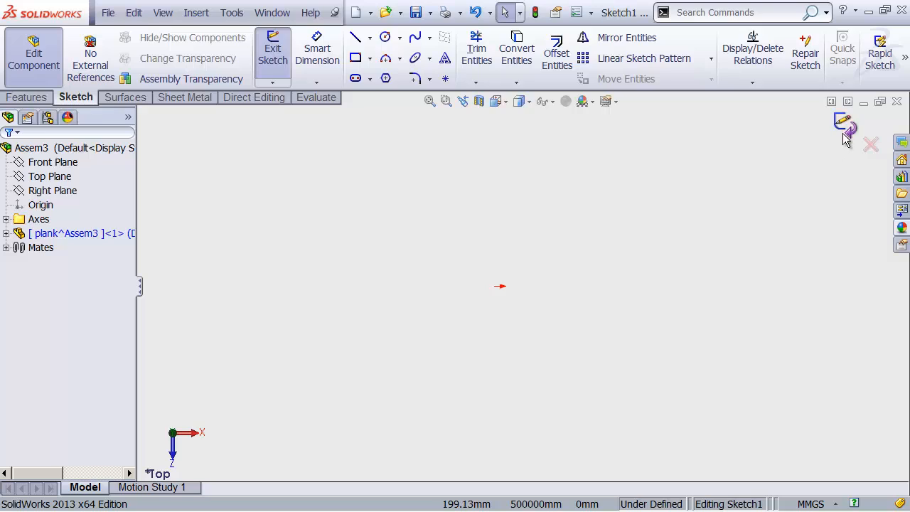
{"action": "mouse_move", "coordinate": [851, 137]}
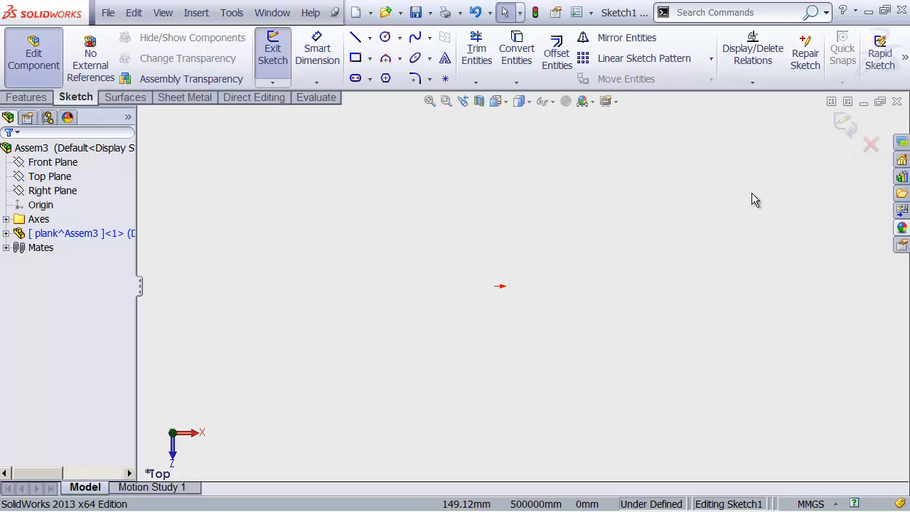
{"action": "mouse_move", "coordinate": [505, 188]}
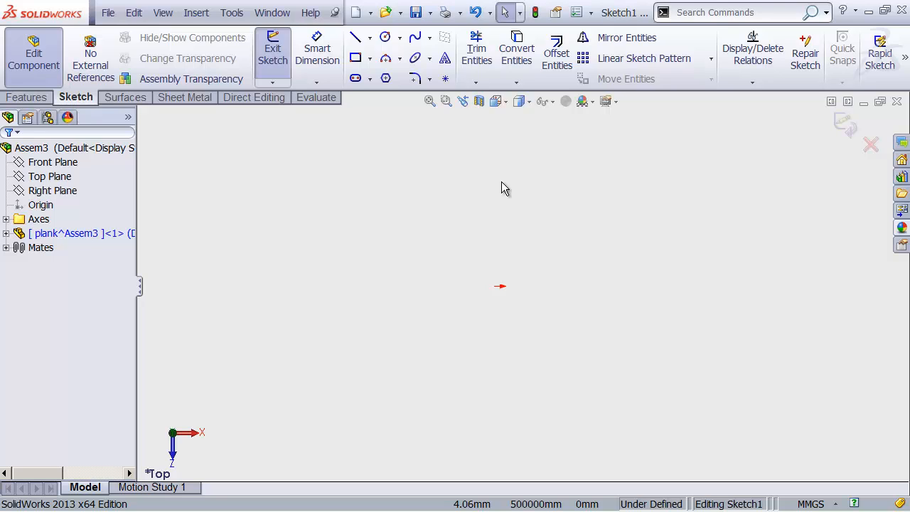
Reopen Options on the Document Properties units page showing MMGS millimetres
{"action": "left_click", "coordinate": [231, 12]}
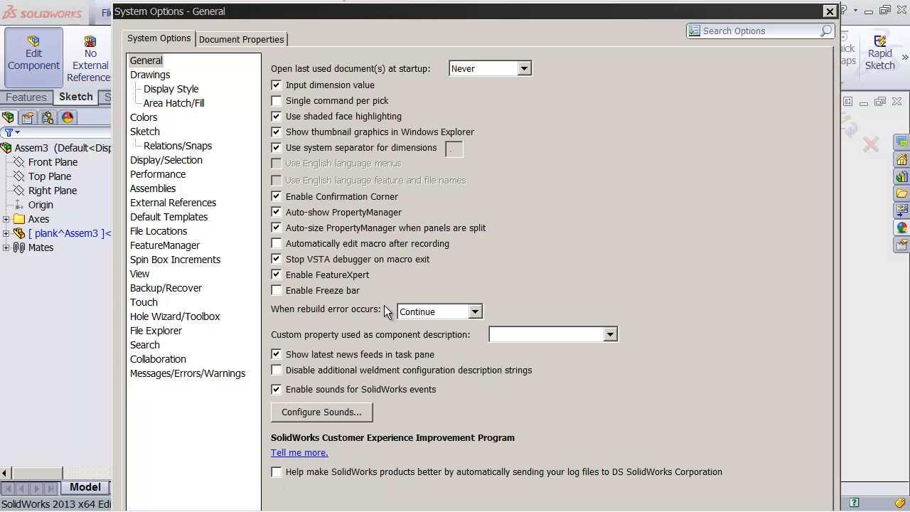
{"action": "left_click", "coordinate": [241, 39]}
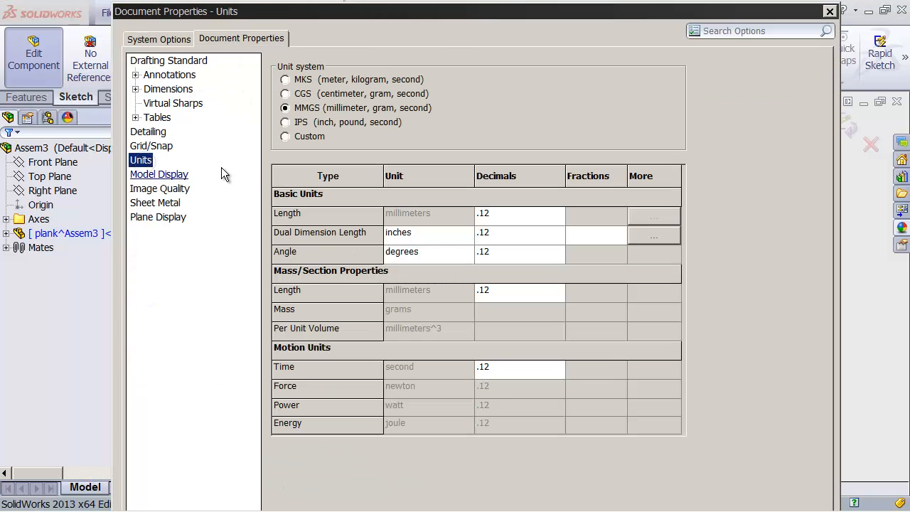